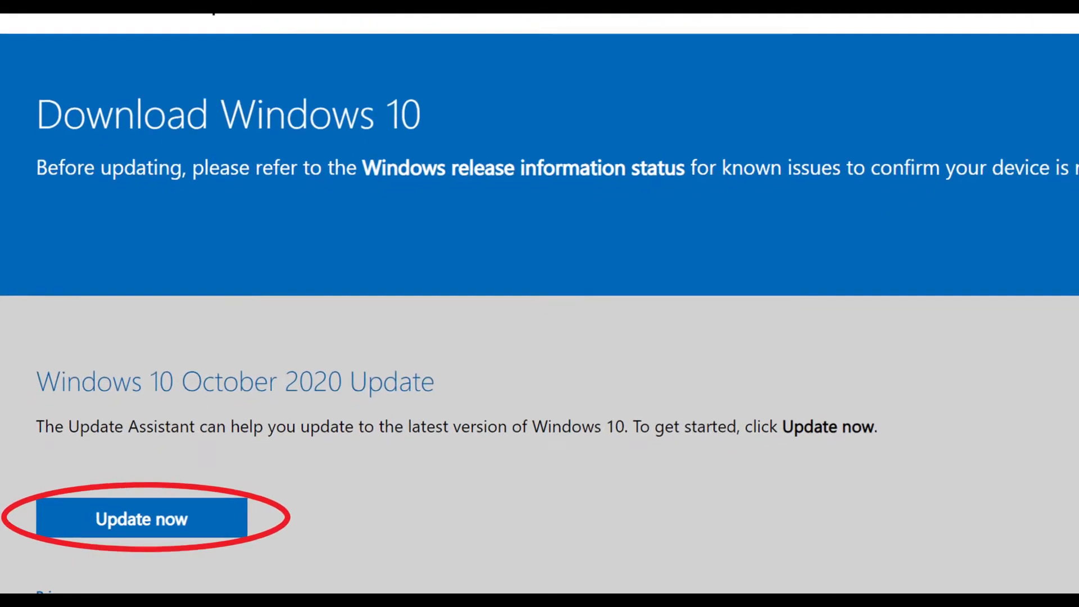
# Download the Windows 10 Update Assistant via Update now and run Windows10Upgrade from the desktop
pyautogui.scroll(-3)
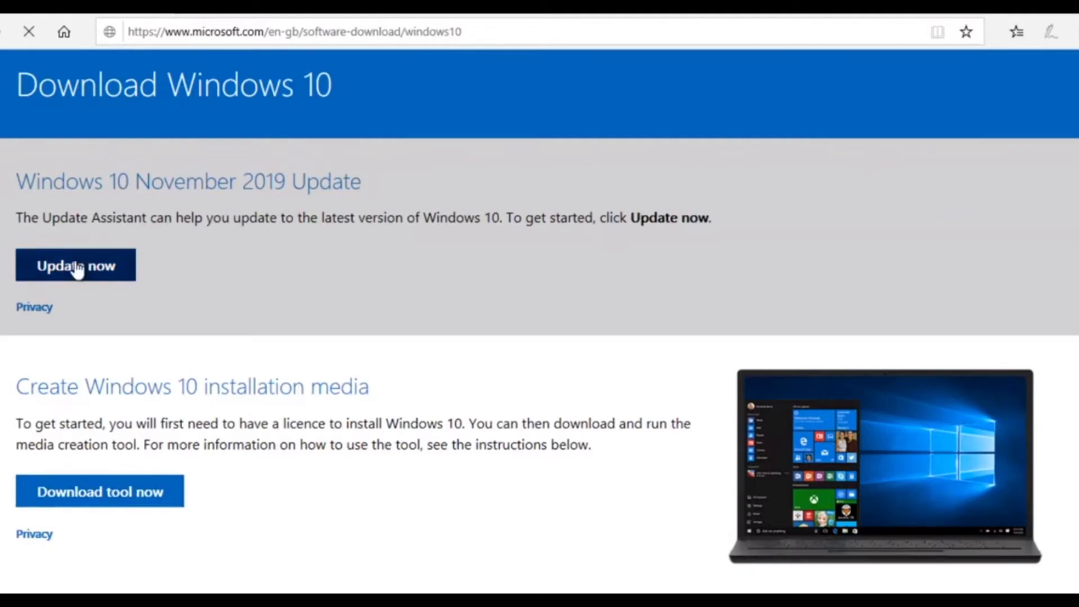
pyautogui.click(75, 265)
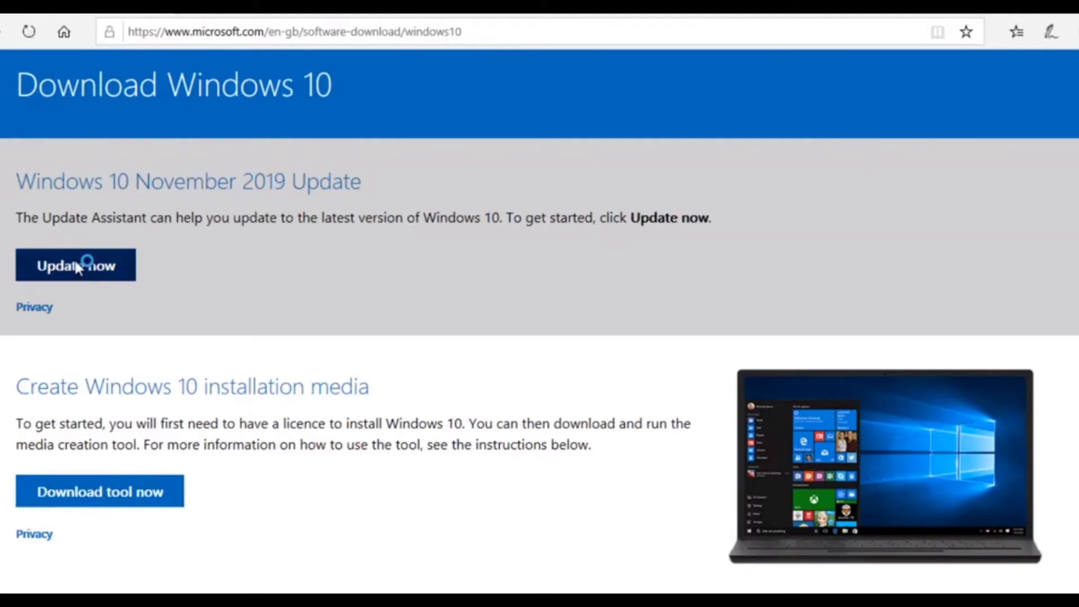
pyautogui.click(76, 264)
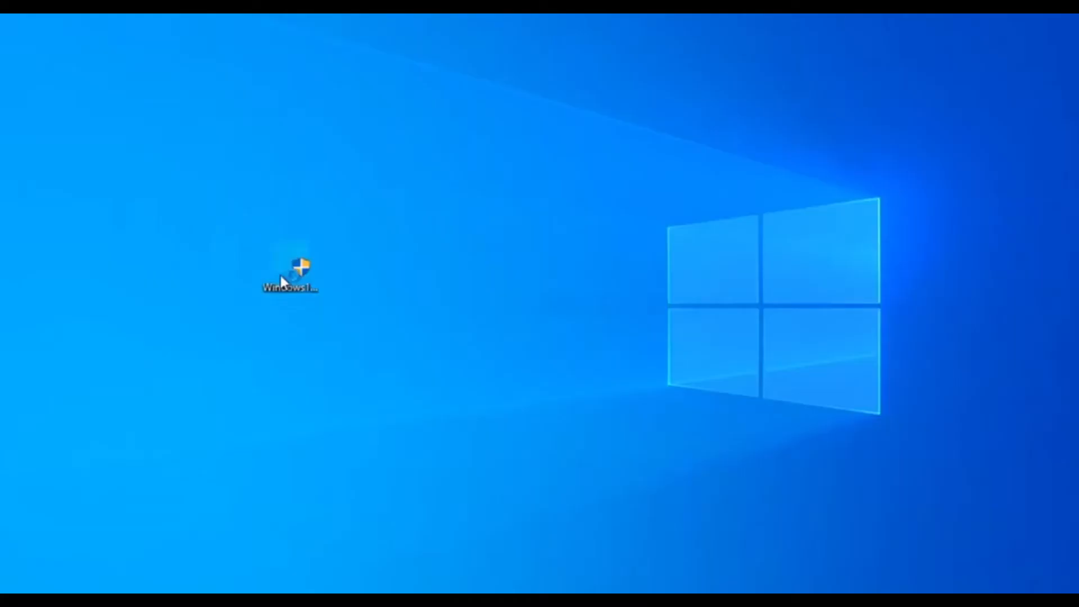
pyautogui.click(290, 272)
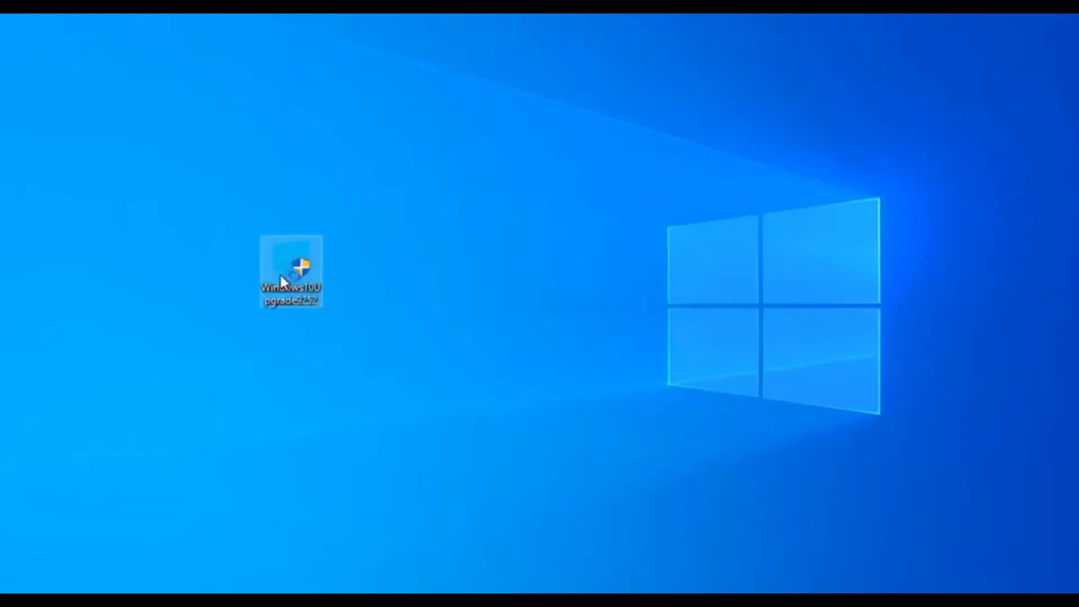
pyautogui.doubleClick(291, 268)
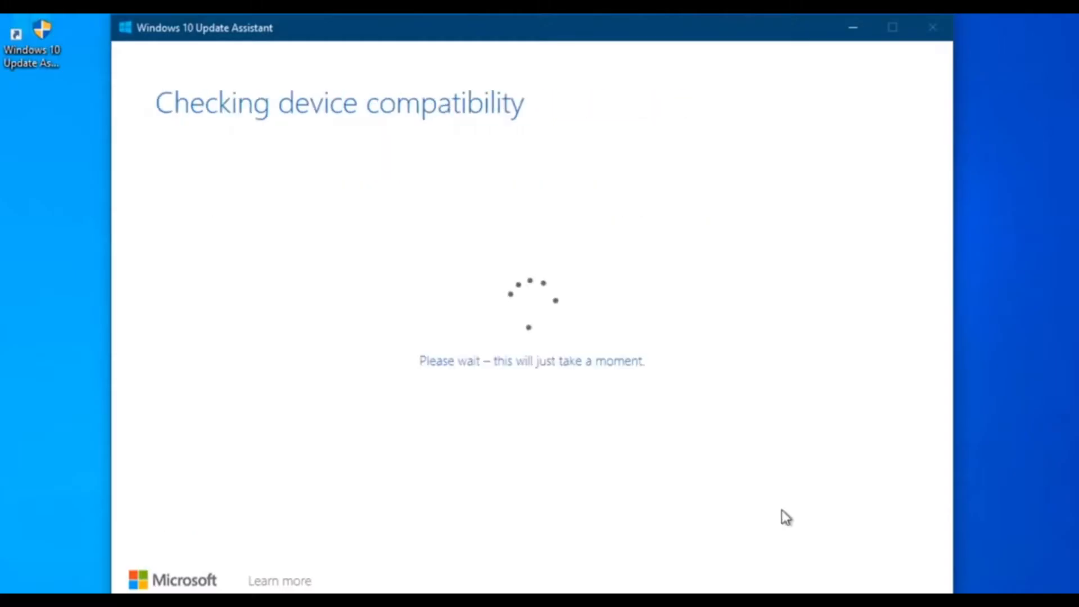
pyautogui.moveTo(287, 489)
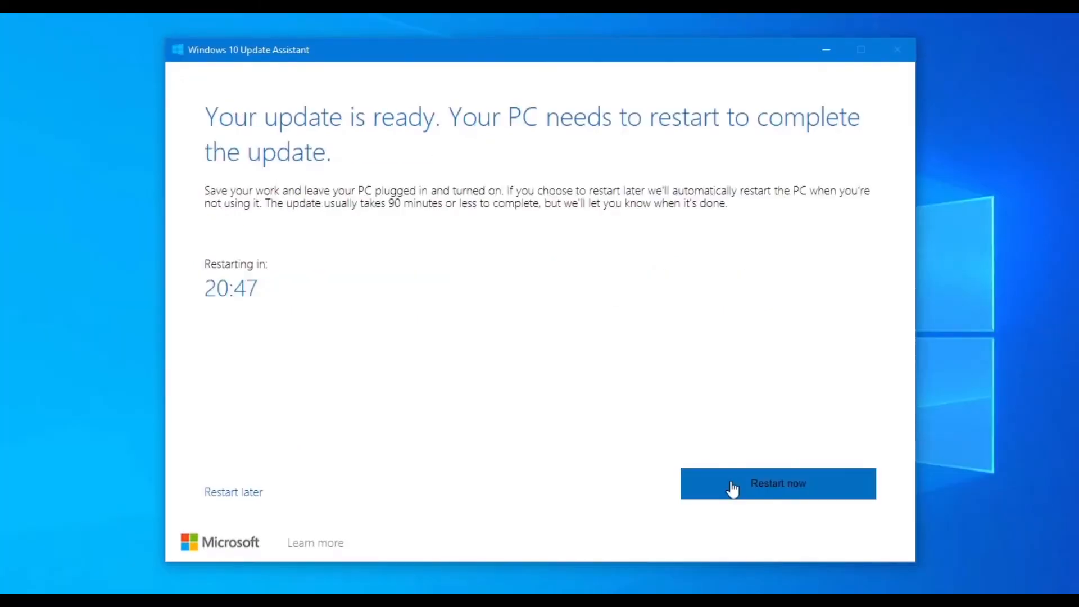
# Choose Restart now in the Update Assistant to reboot and finish the update
pyautogui.click(777, 483)
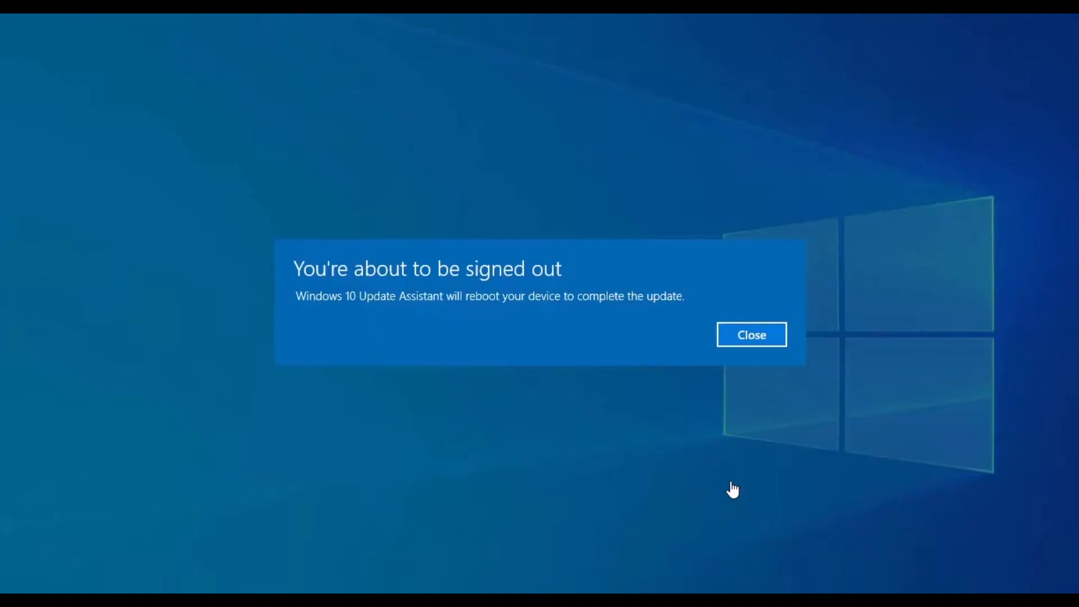